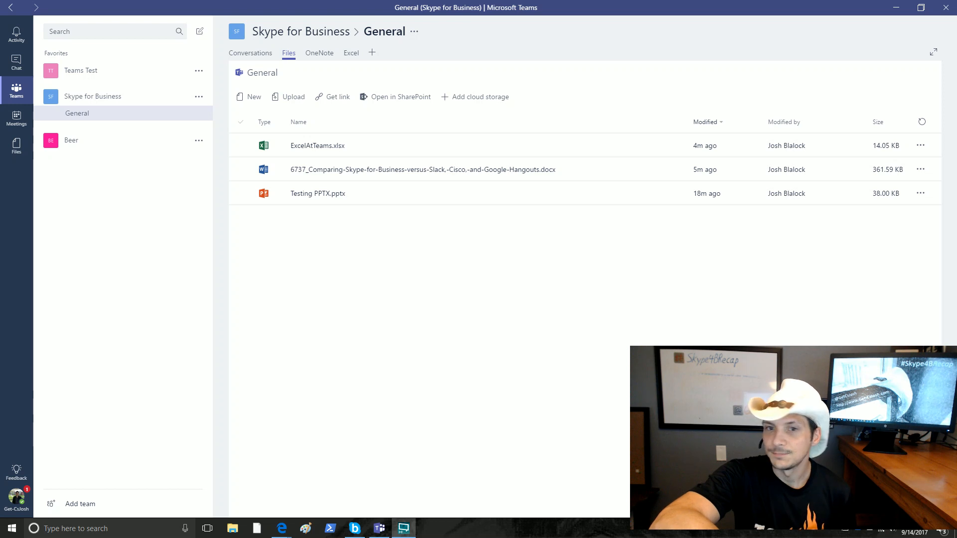
- Open ExcelAtTeams.xlsx from the channel files in Excel Online edit mode within Teams
left_click(318, 146)
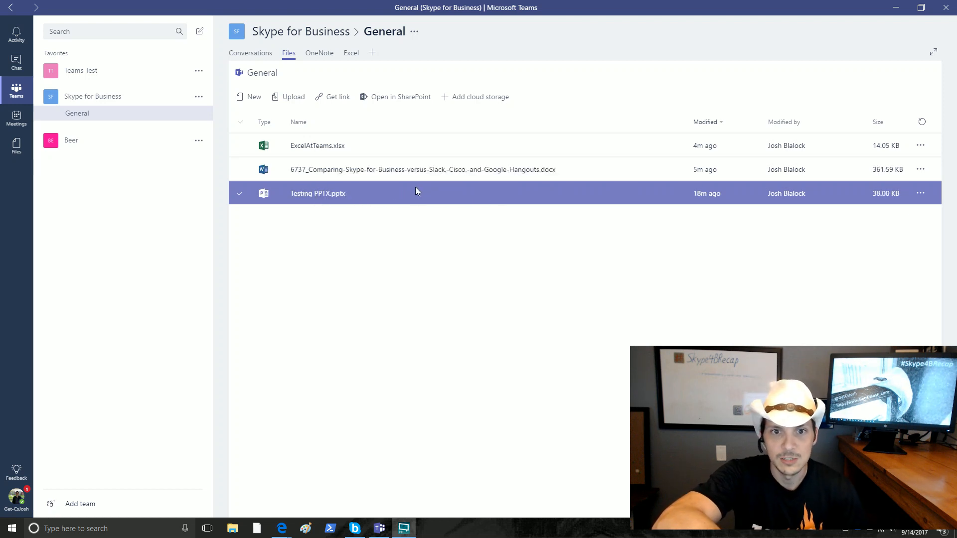
mouse_move(304, 200)
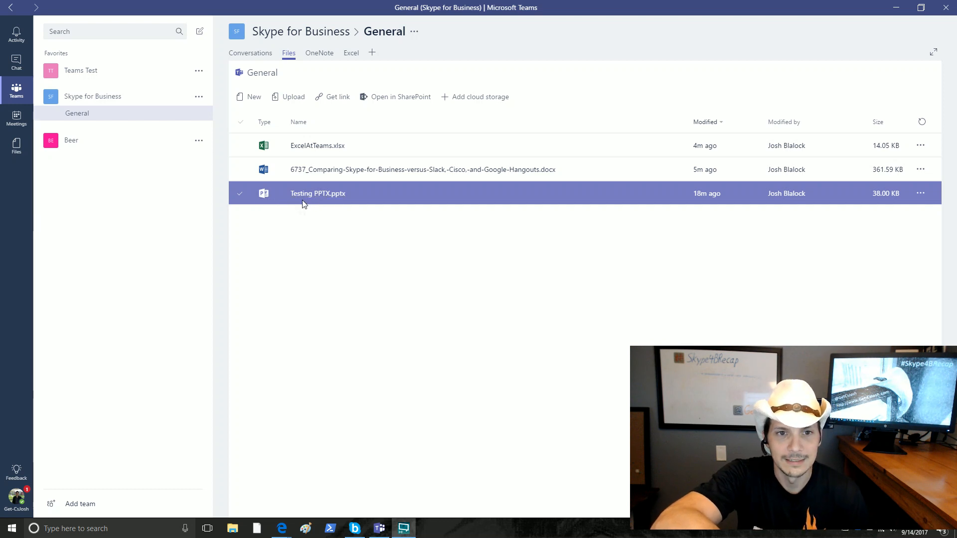
mouse_move(362, 203)
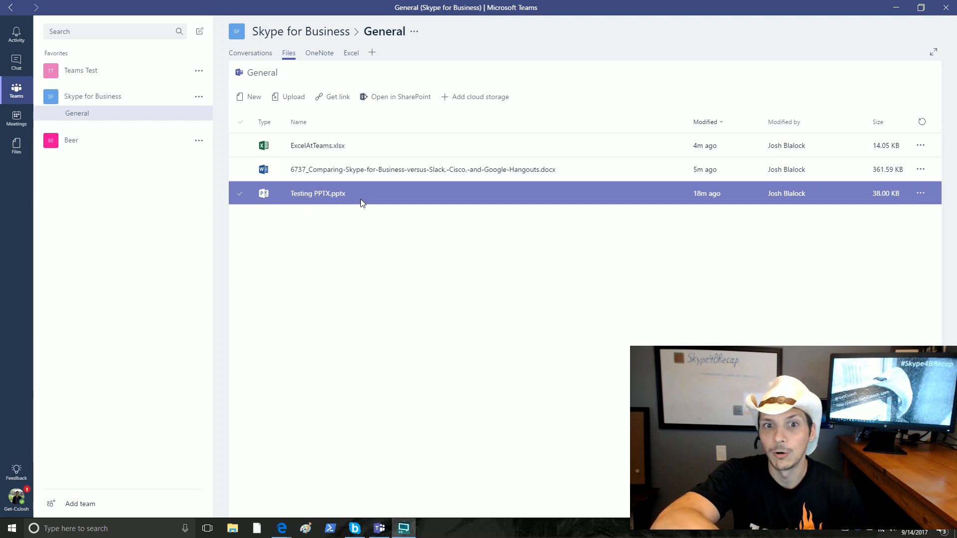
mouse_move(680, 196)
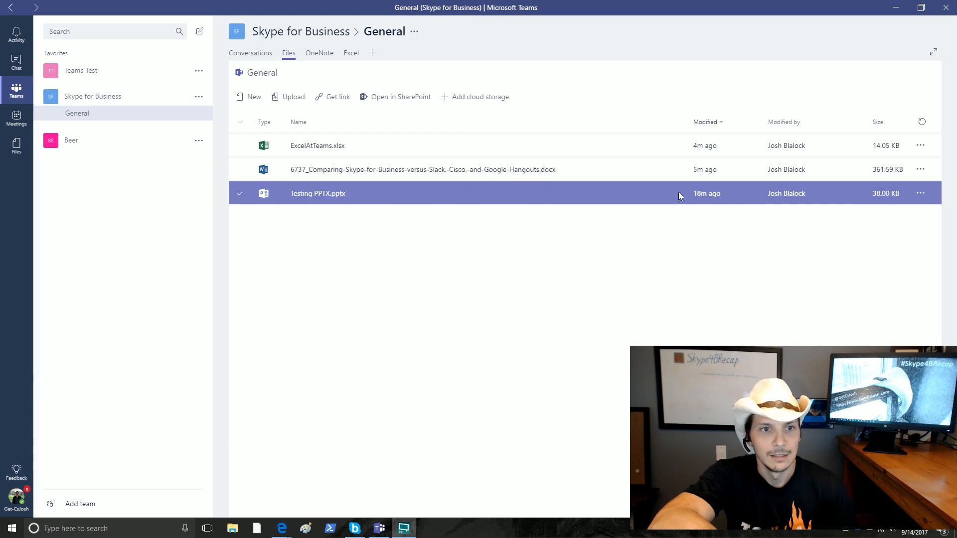
left_click(318, 145)
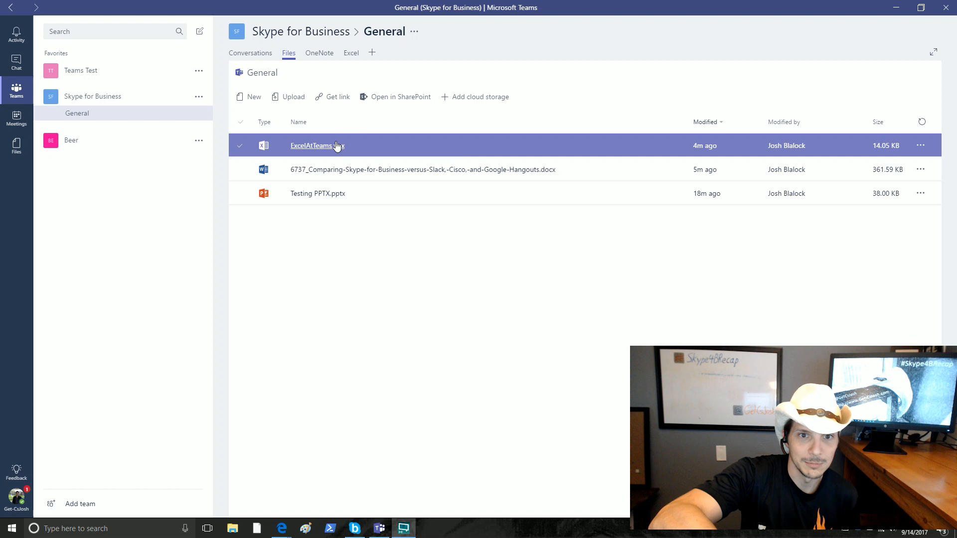
left_click(314, 145)
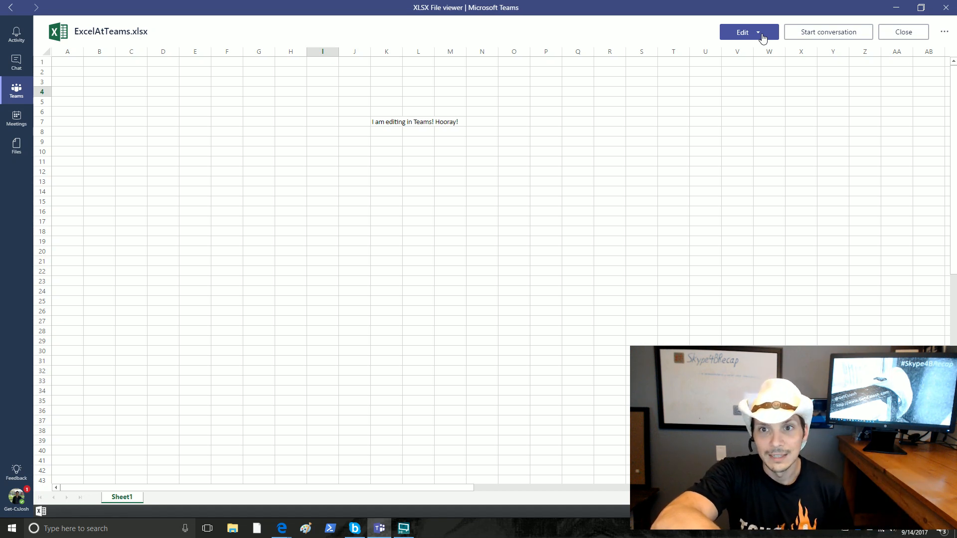
left_click(760, 32)
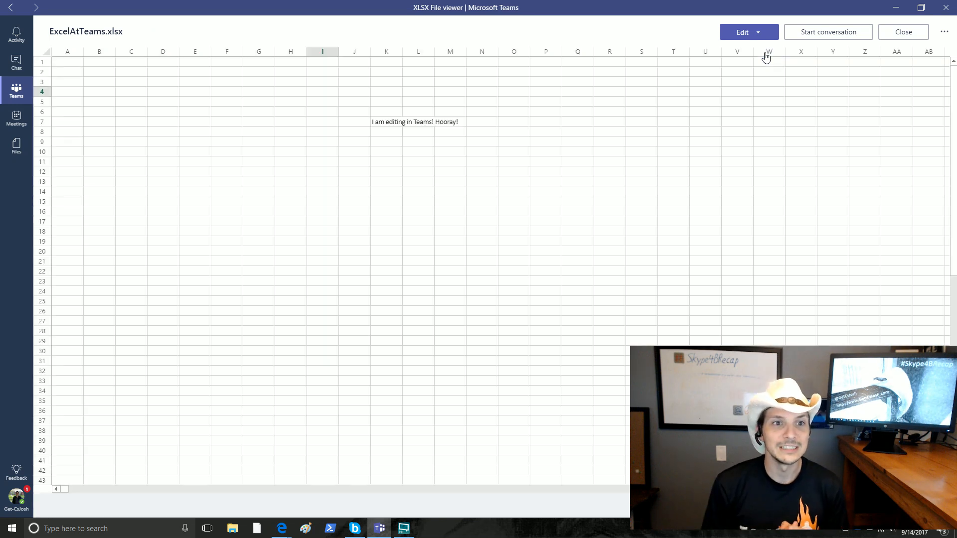
left_click(742, 31)
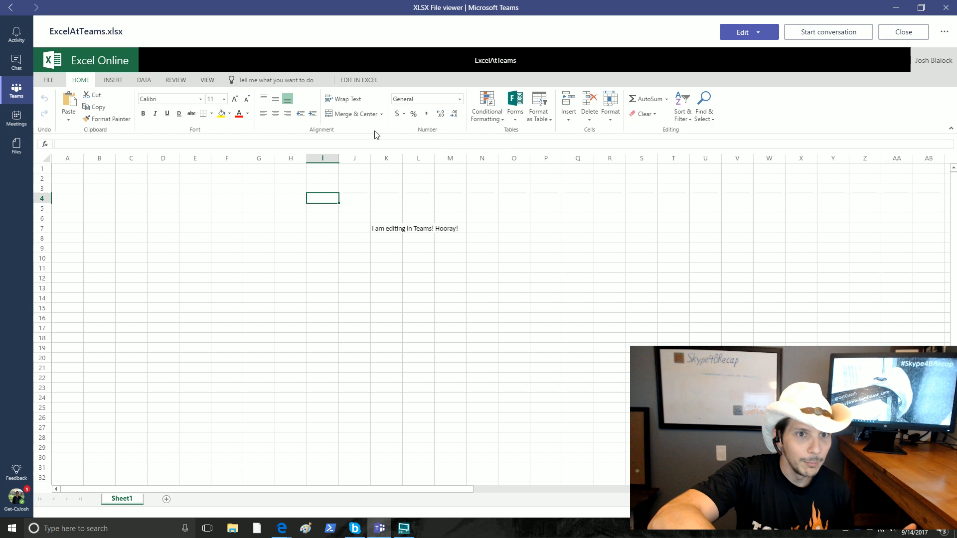
- Enter 'Hello!' in cell I9 of ExcelAtTeams.xlsx, then close the workbook
left_click(113, 80)
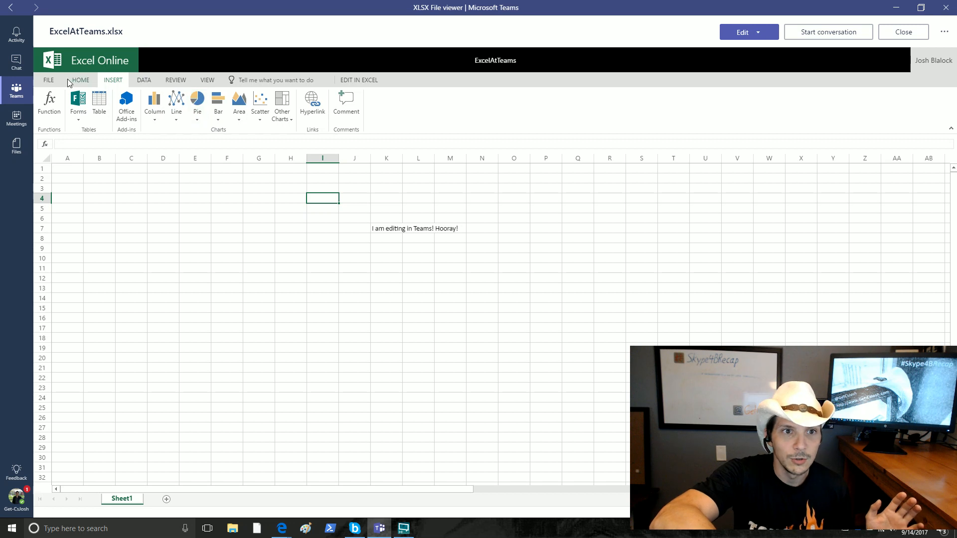
left_click(81, 80)
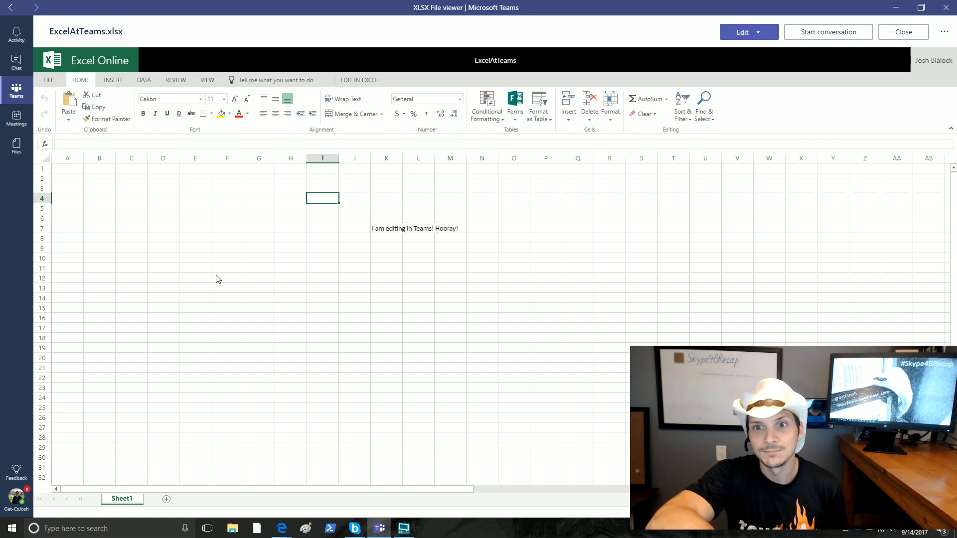
mouse_move(321, 250)
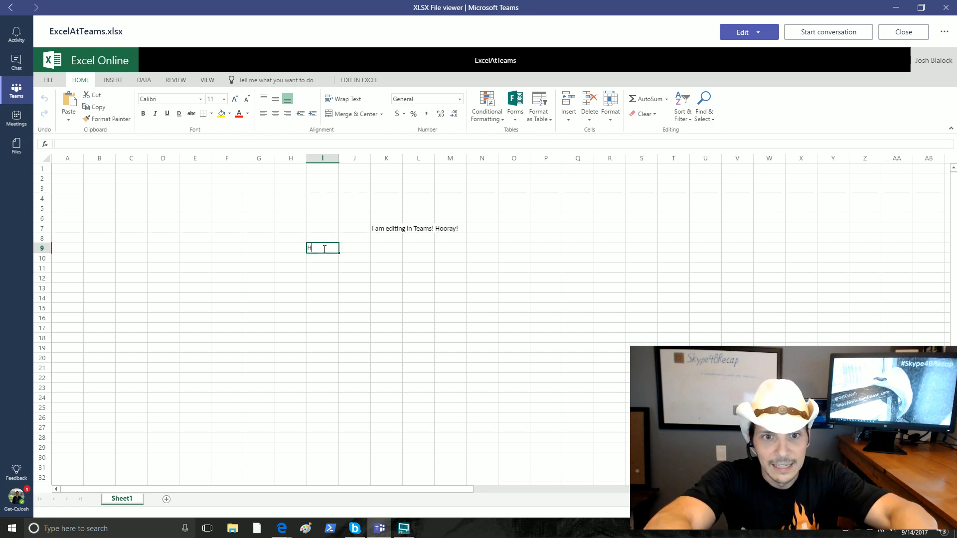
type("Hello!")
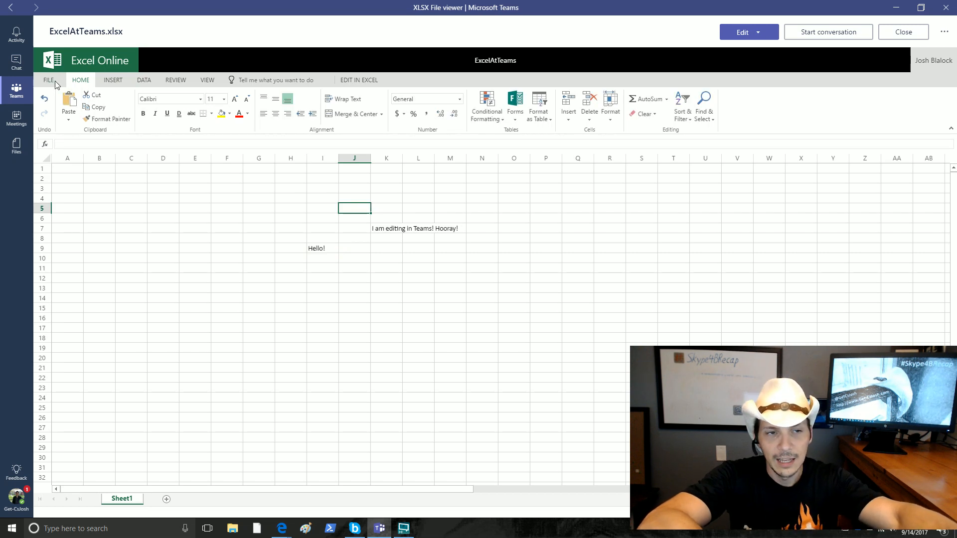
left_click(46, 80)
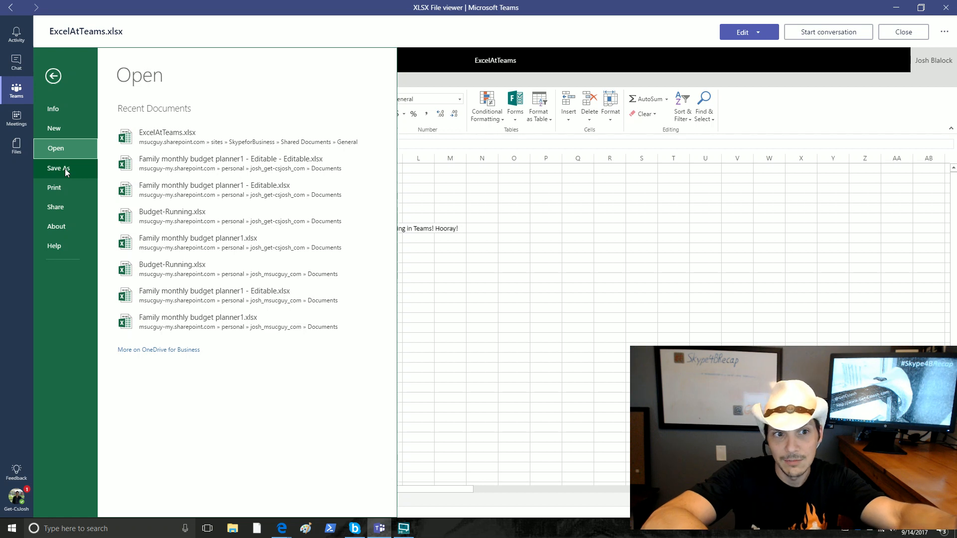
left_click(52, 79)
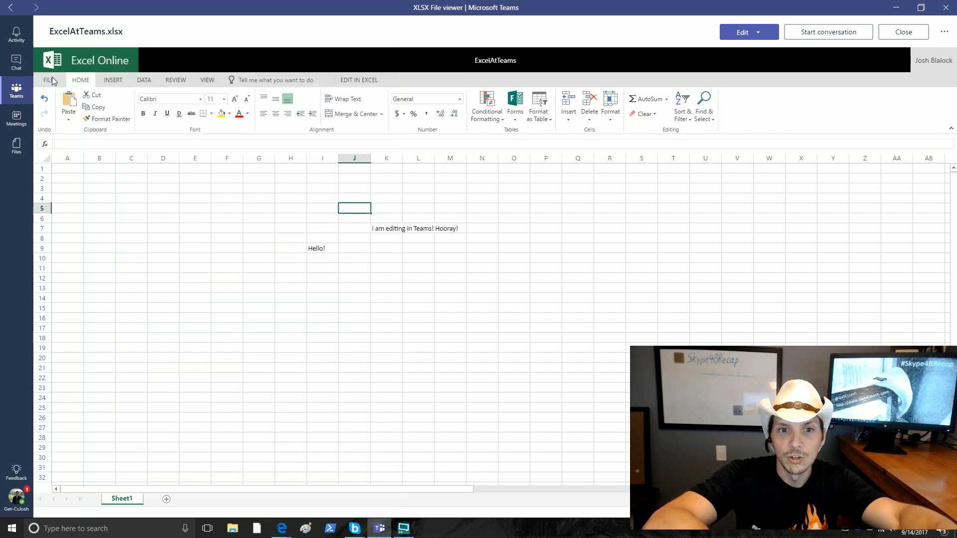
mouse_move(445, 203)
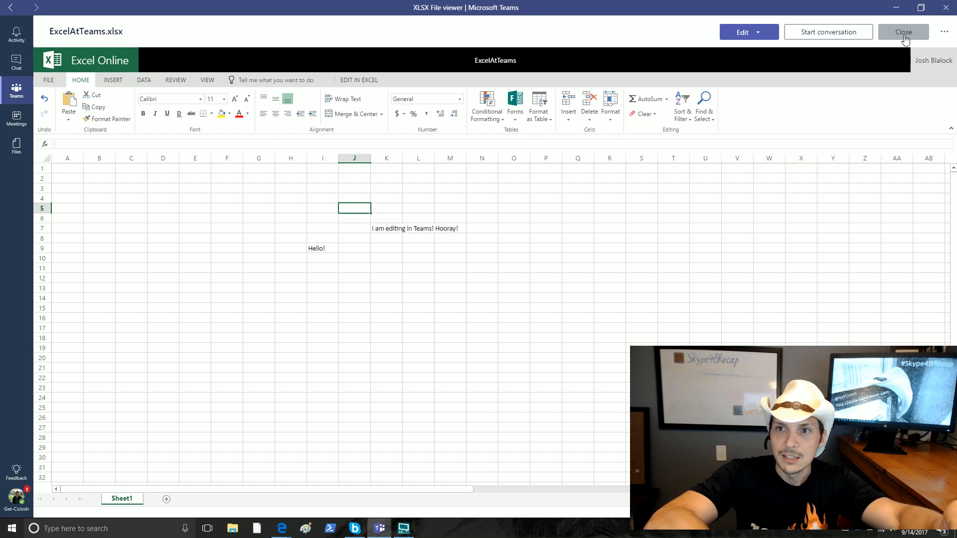
left_click(904, 32)
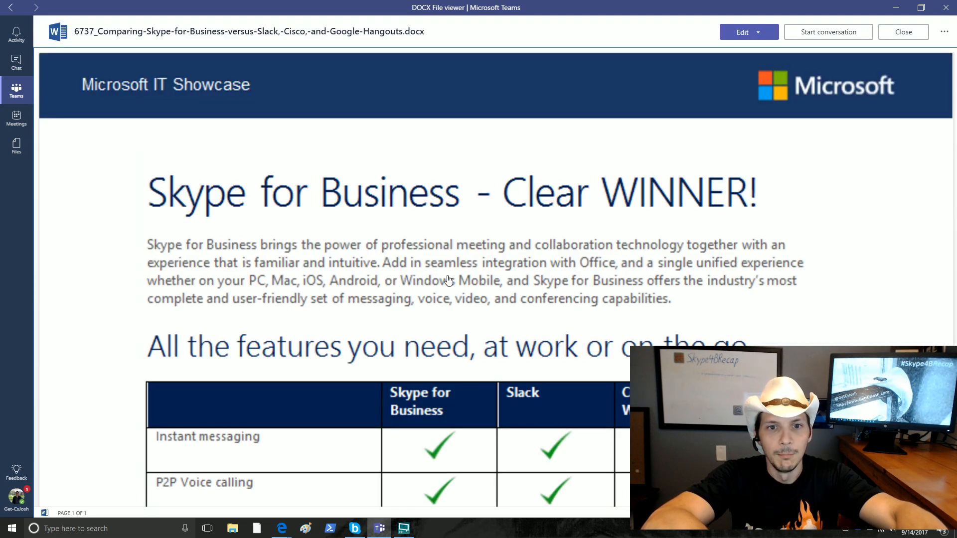
mouse_move(637, 239)
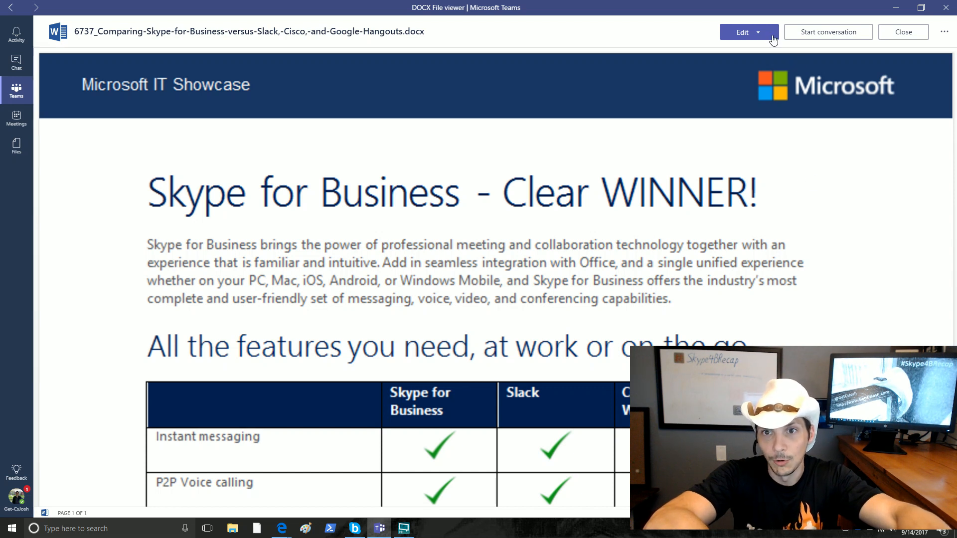
- Put the Skype for Business comparison .docx into Word Online edit mode inside Teams
left_click(742, 32)
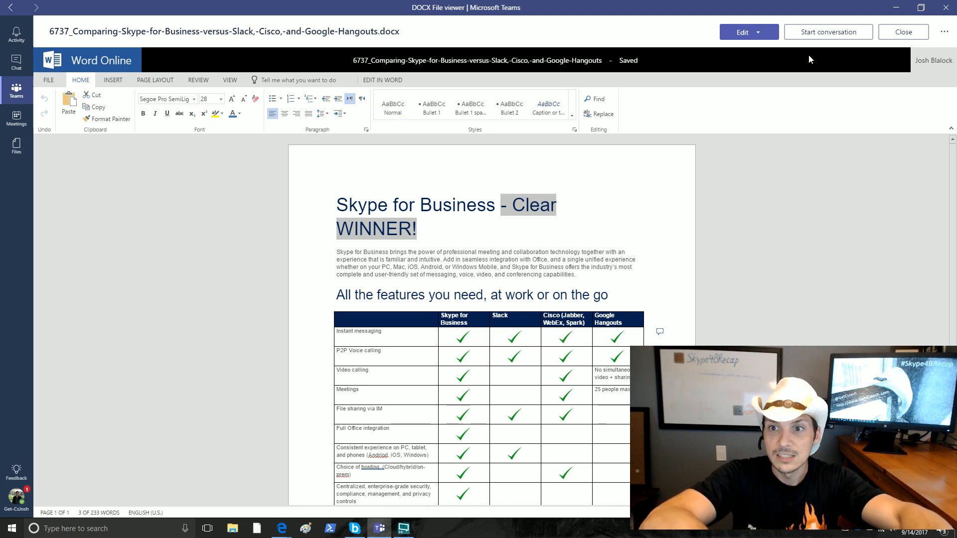
- Close the Word document, edit Testing PPTX.pptx in Teams, then close it
left_click(904, 31)
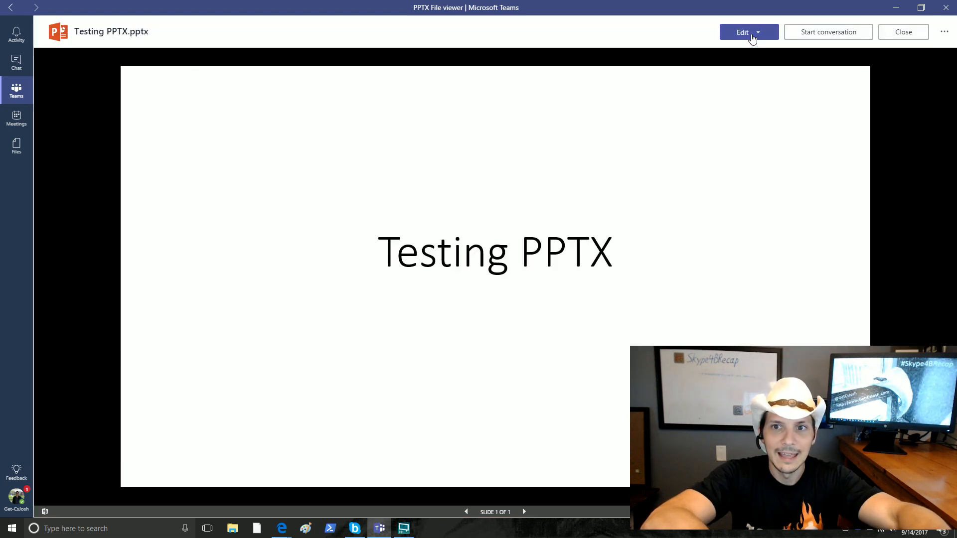
left_click(759, 32)
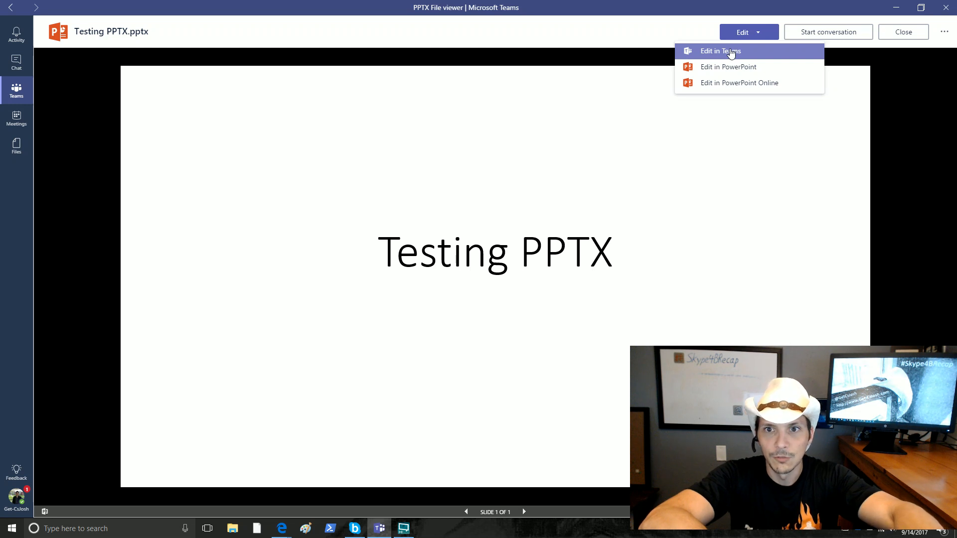
left_click(739, 82)
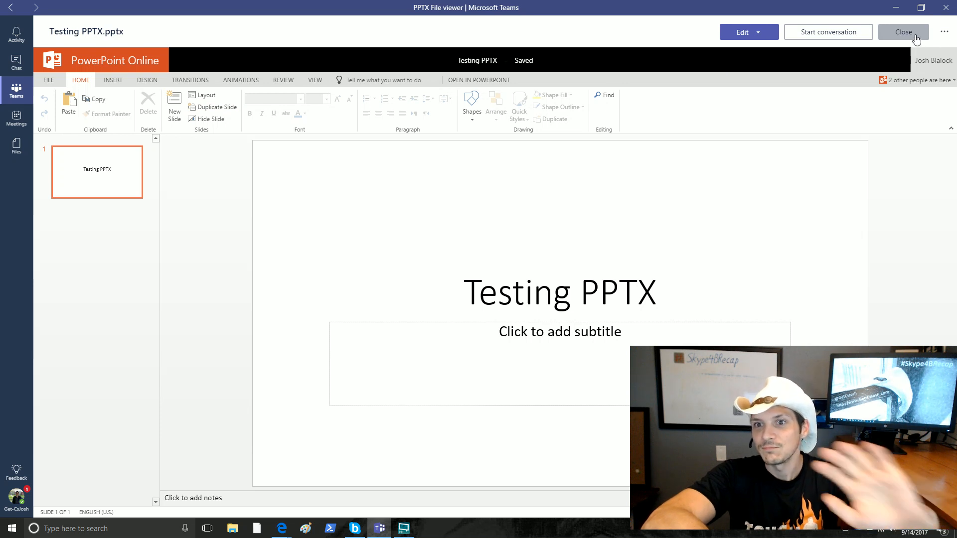
left_click(904, 32)
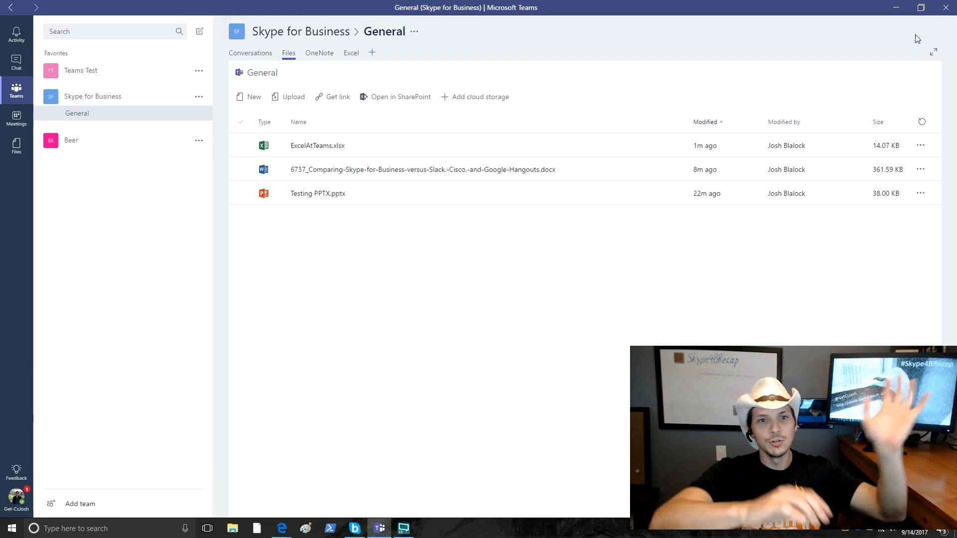